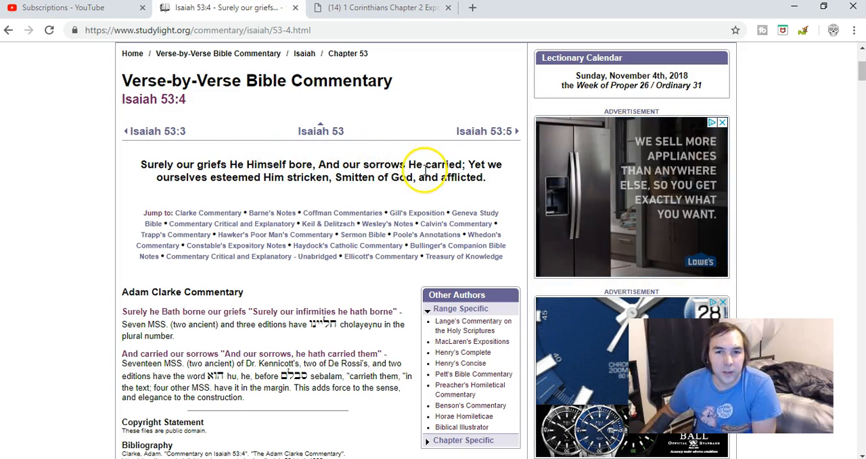
pyautogui.moveTo(222, 179)
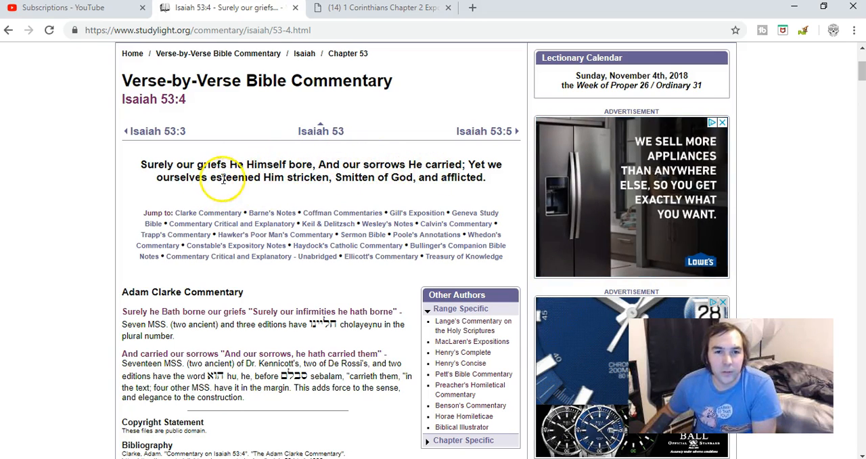
pyautogui.moveTo(399, 182)
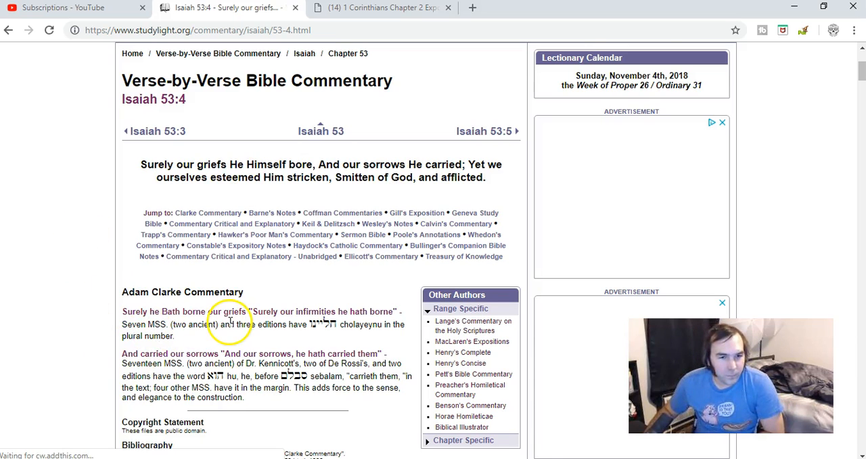
# Scroll past Adam Clarke's notes until the Albert Barnes' Notes on the Whole Bible heading shows.
pyautogui.scroll(-3)
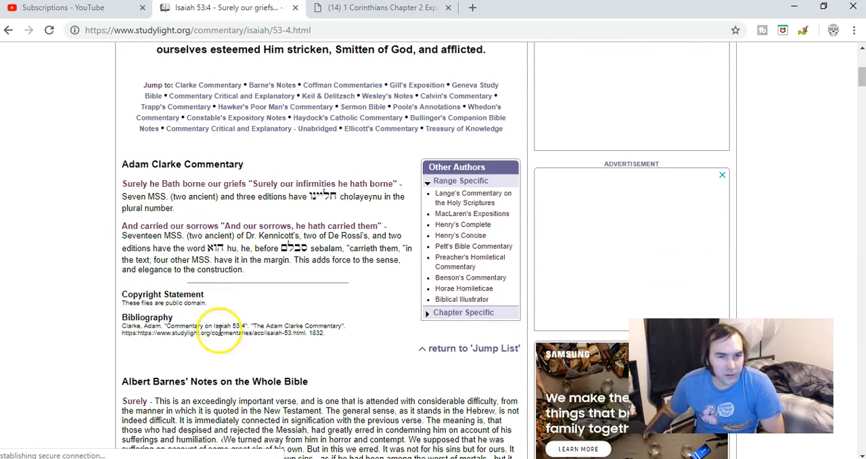
pyautogui.scroll(-3)
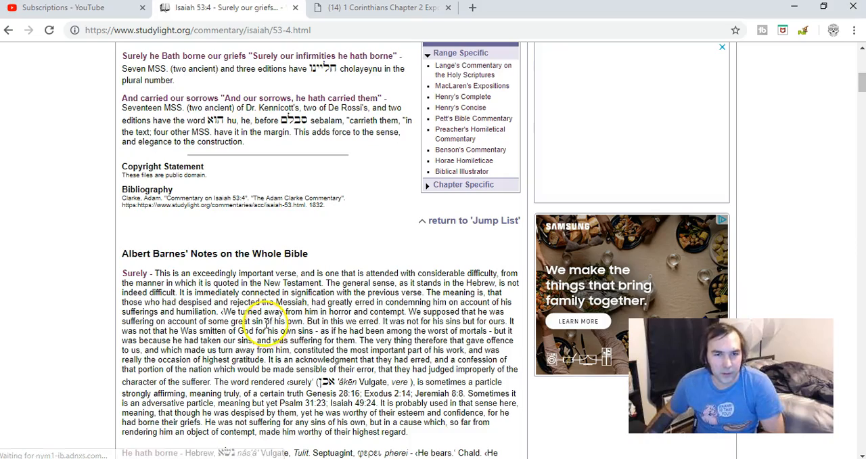
pyautogui.scroll(-3)
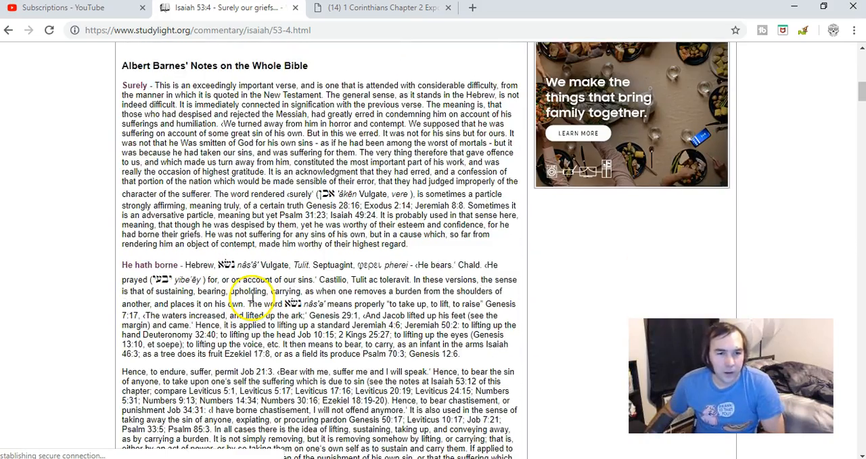
pyautogui.scroll(-3)
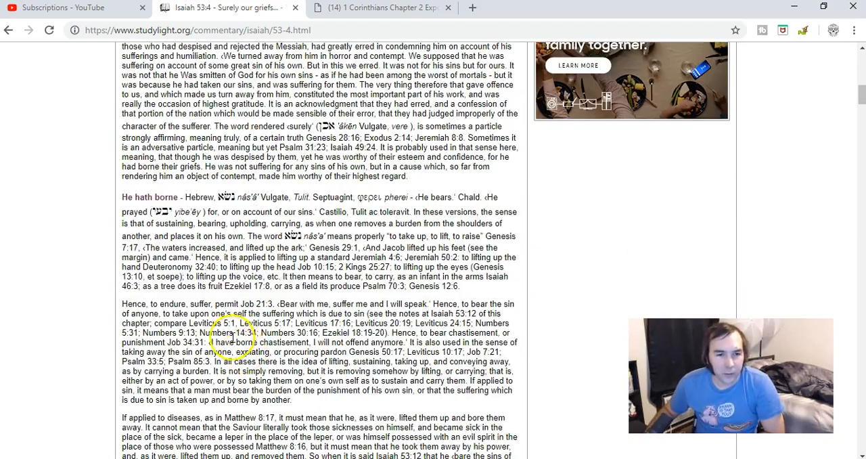
pyautogui.scroll(-3)
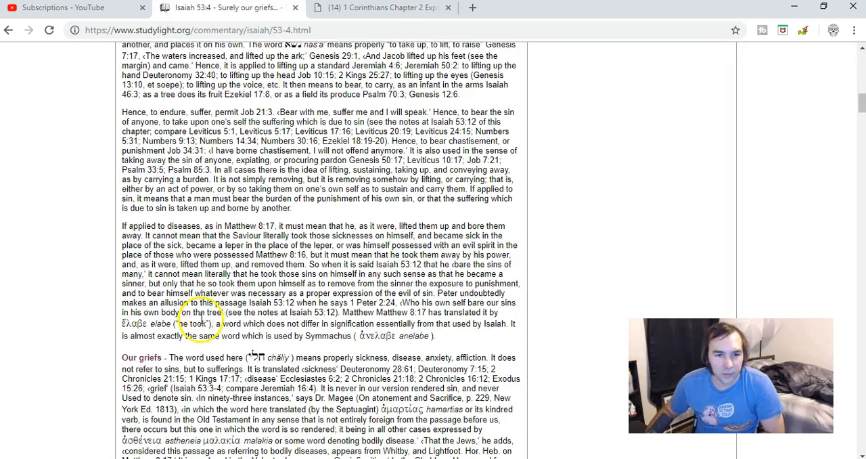
pyautogui.scroll(-3)
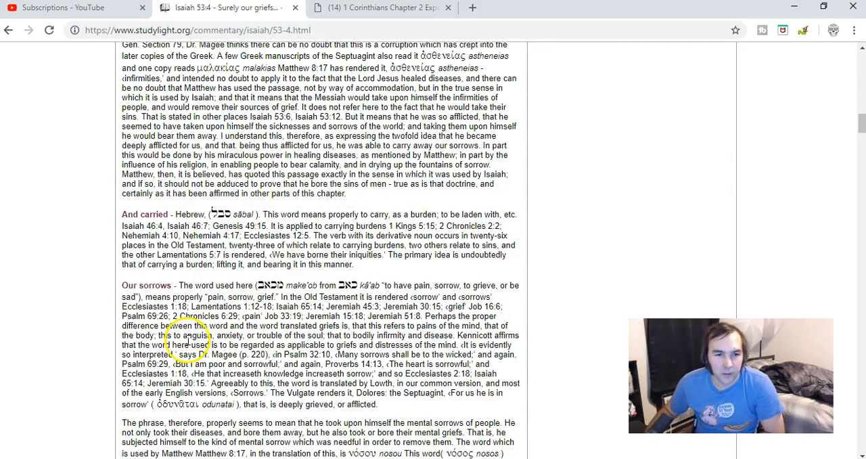
pyautogui.scroll(-3)
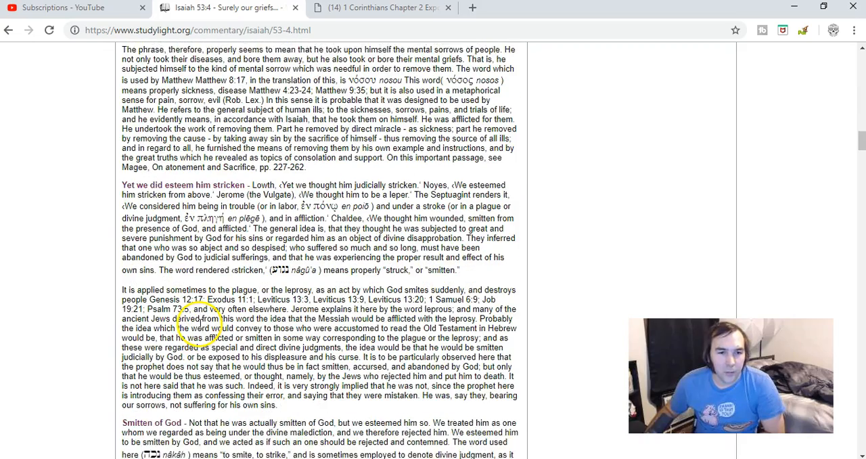
pyautogui.scroll(-3)
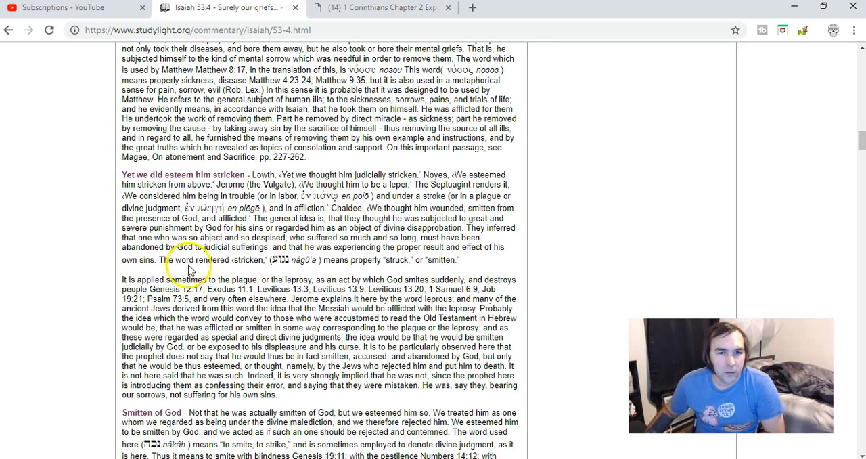
pyautogui.moveTo(328, 234)
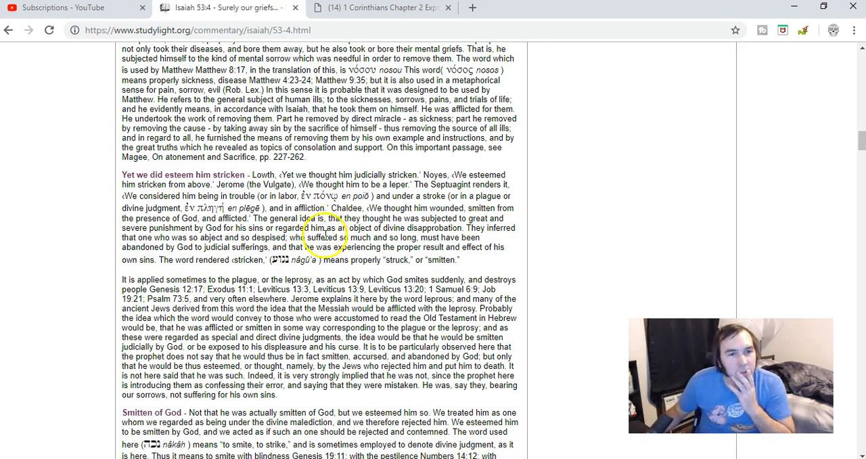
pyautogui.scroll(-3)
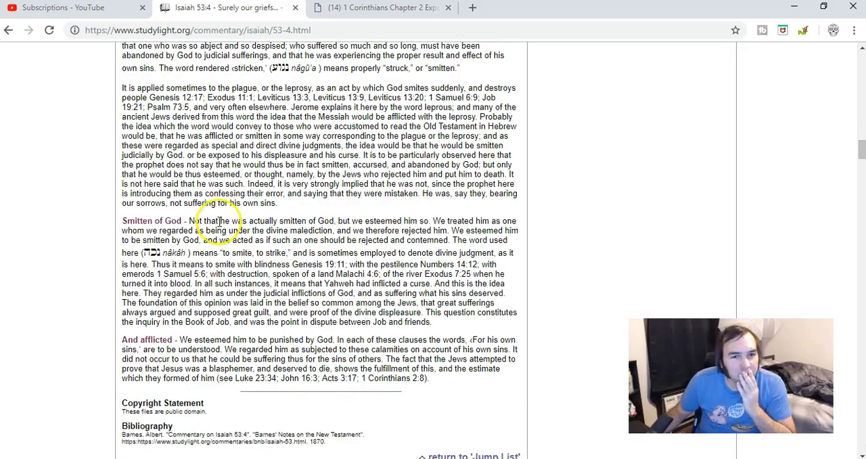
pyautogui.scroll(3)
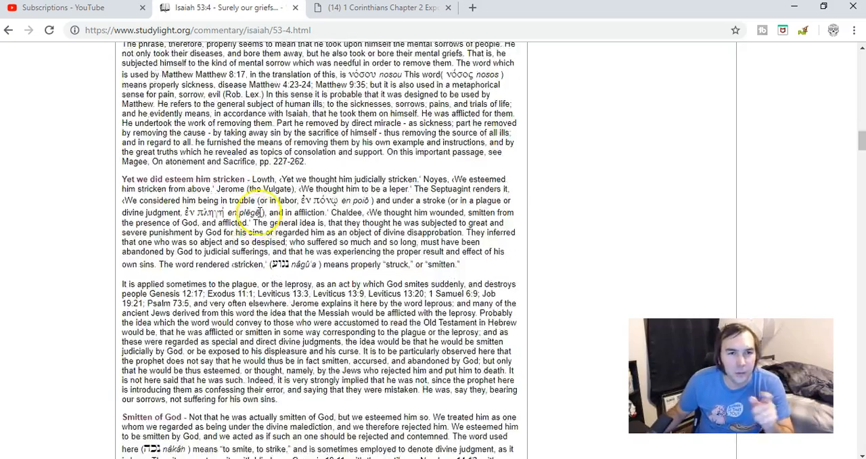
pyautogui.scroll(3)
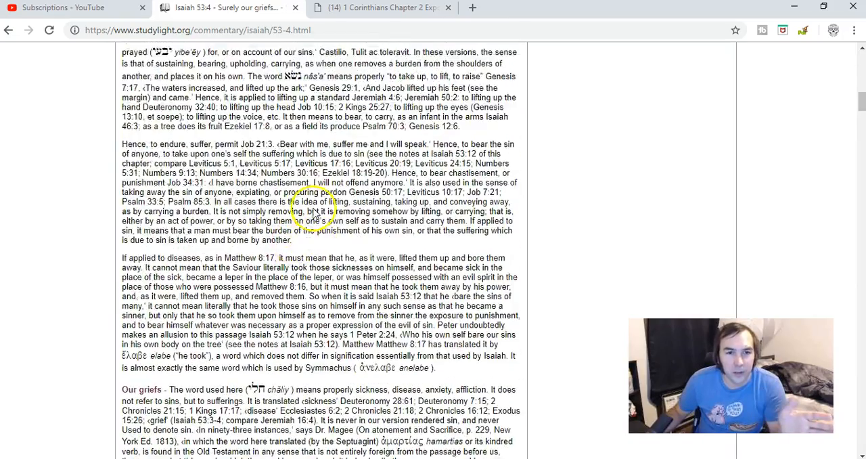
pyautogui.scroll(3)
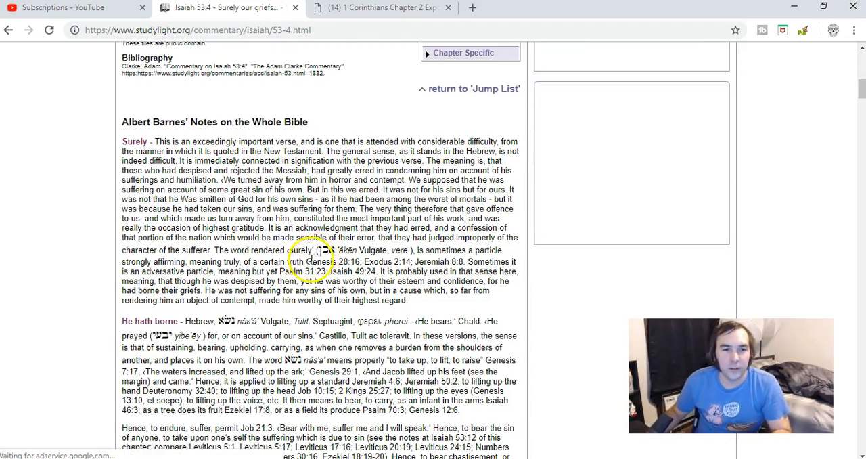
# Read down Barnes' notes to 'Smitten of God' and highlight its opening words.
pyautogui.scroll(-3)
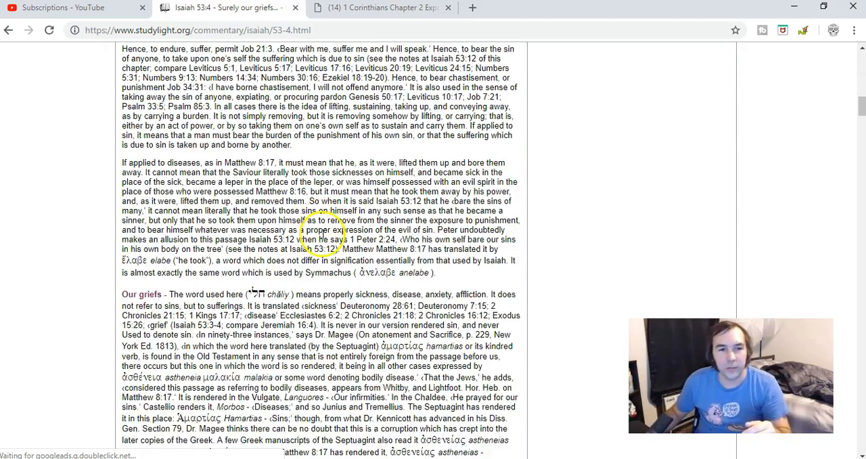
pyautogui.scroll(3)
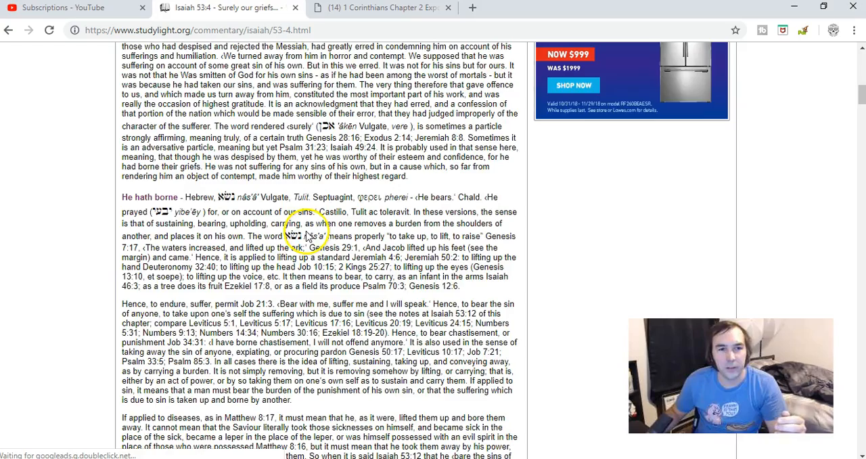
pyautogui.scroll(-3)
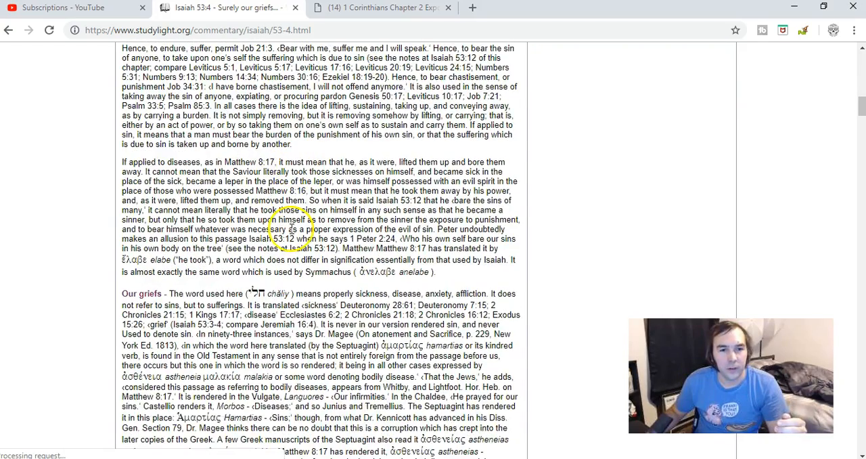
pyautogui.scroll(-3)
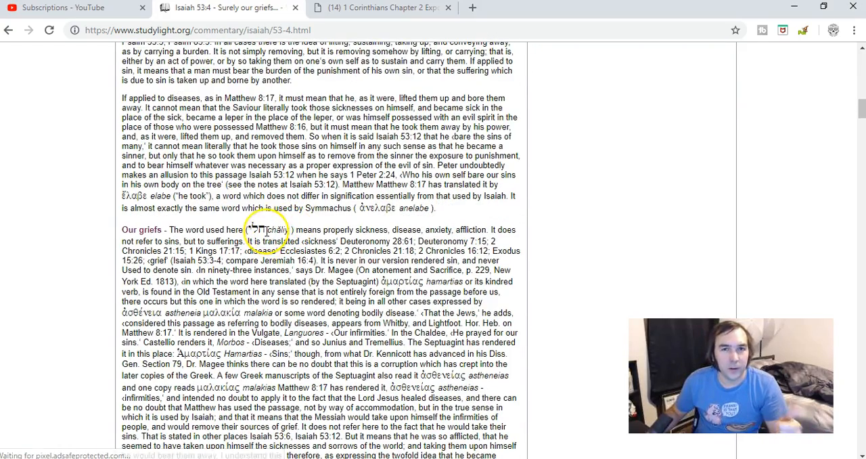
pyautogui.scroll(-3)
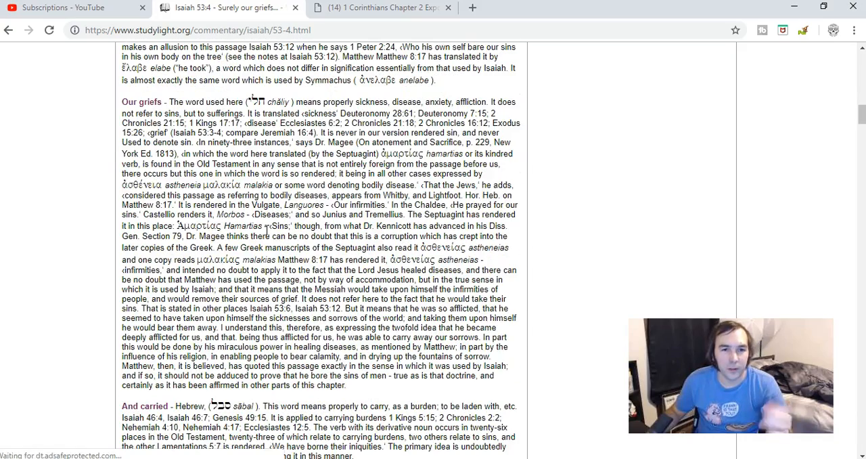
pyautogui.scroll(-3)
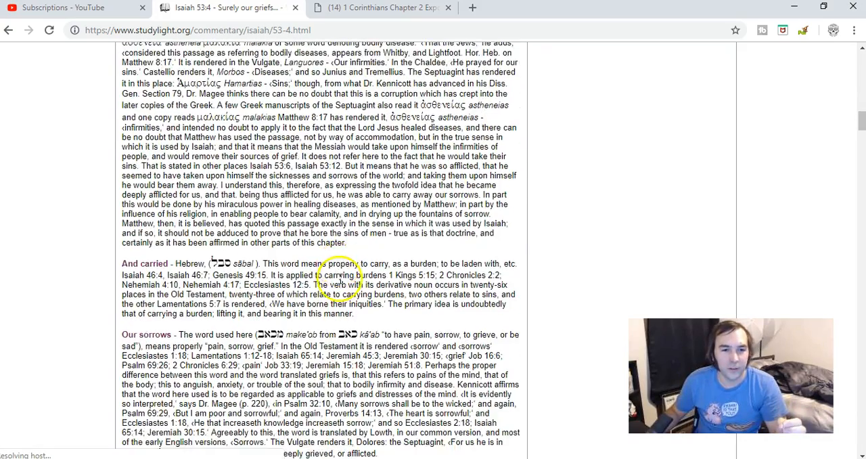
pyautogui.scroll(-3)
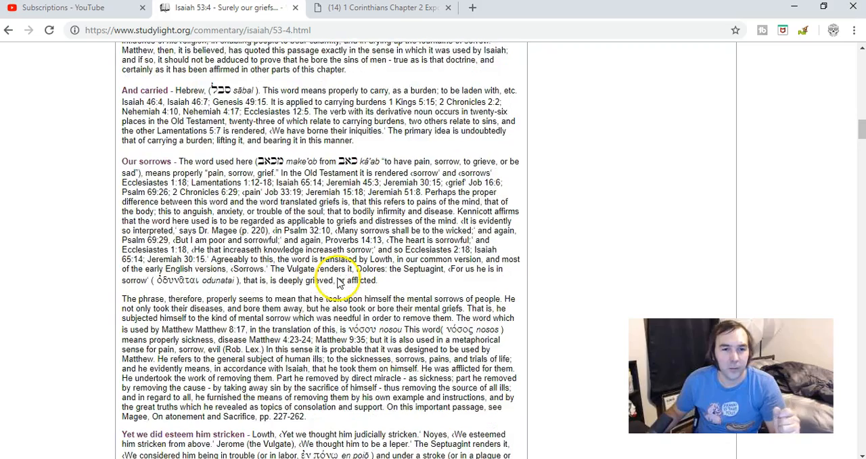
pyautogui.scroll(-3)
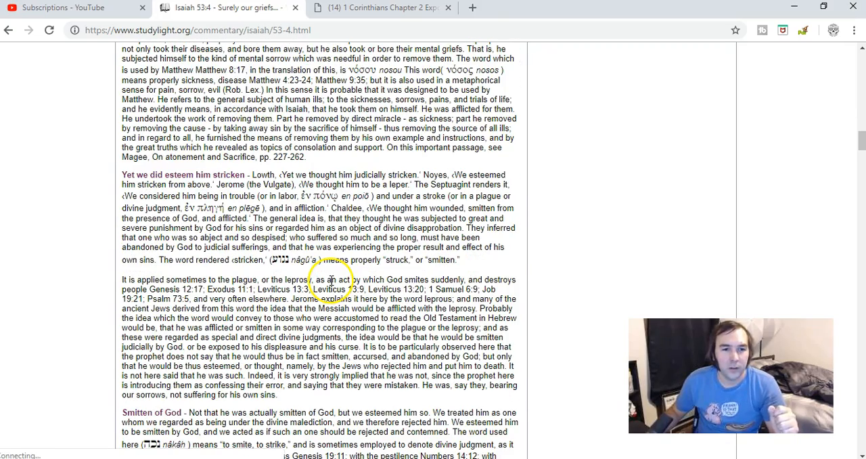
pyautogui.scroll(-3)
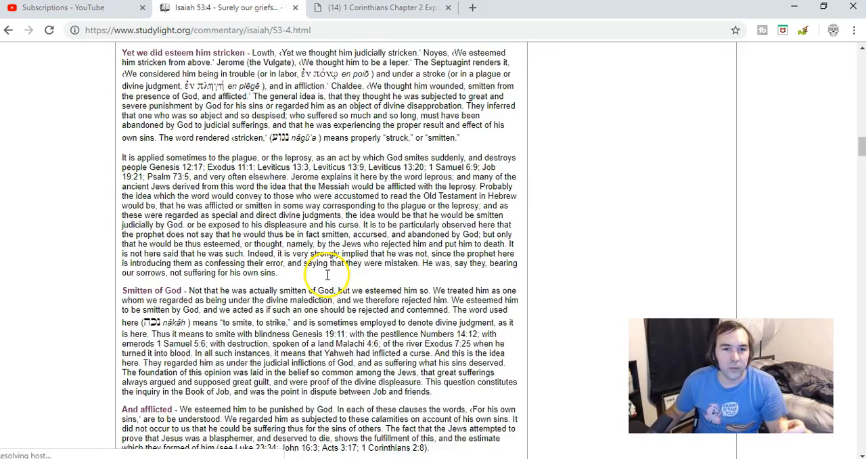
pyautogui.scroll(-3)
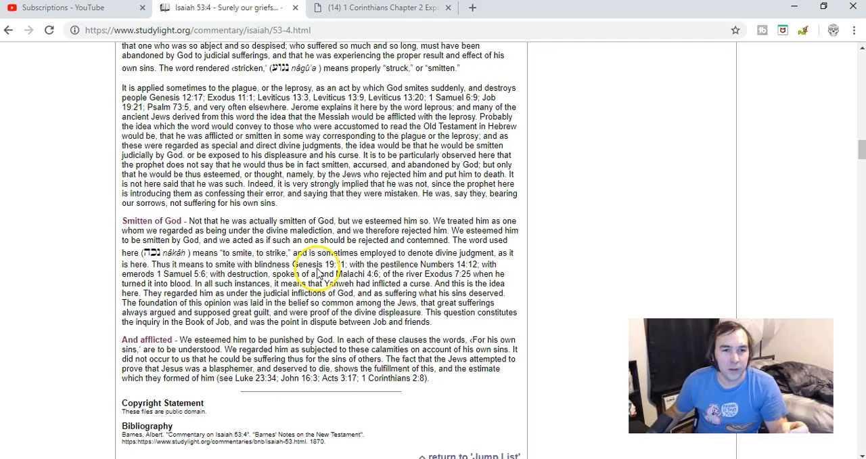
pyautogui.scroll(3)
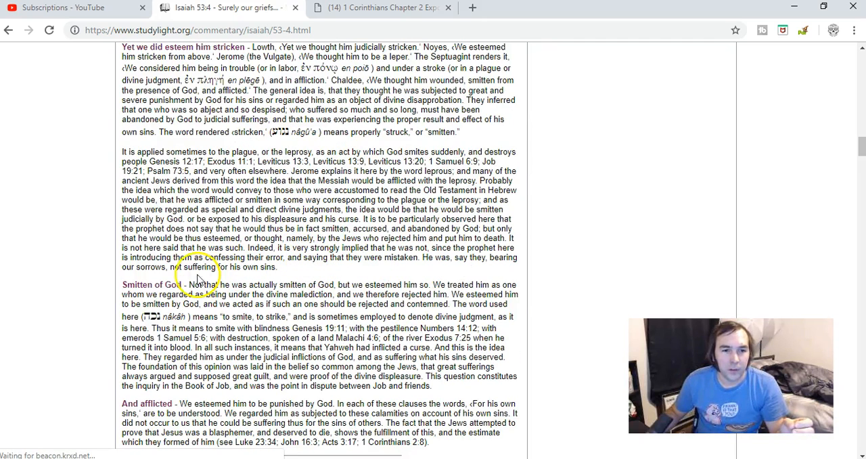
pyautogui.doubleClick(203, 284)
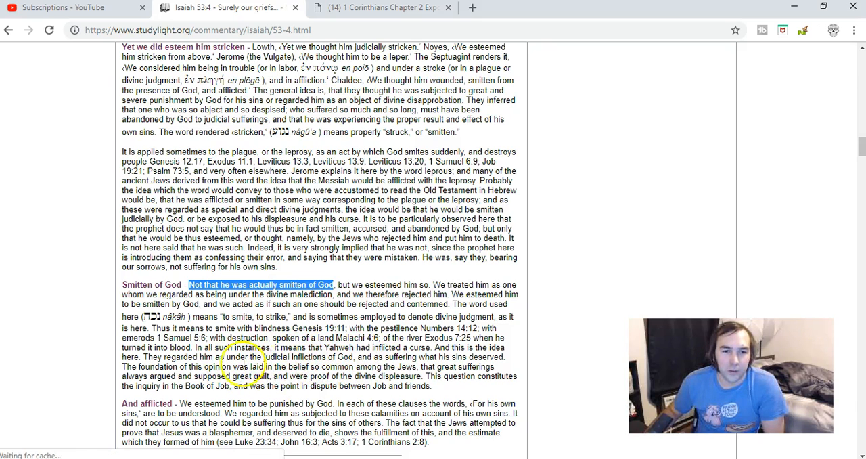
# Scroll past Coffman, Gill, Geneva, Keil & Delitzsch and Wesley to Calvin's Commentary.
pyautogui.scroll(-3)
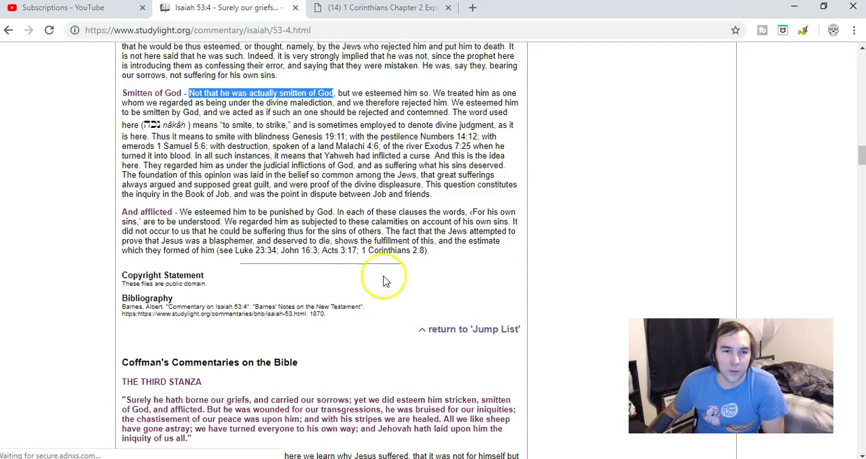
pyautogui.scroll(-3)
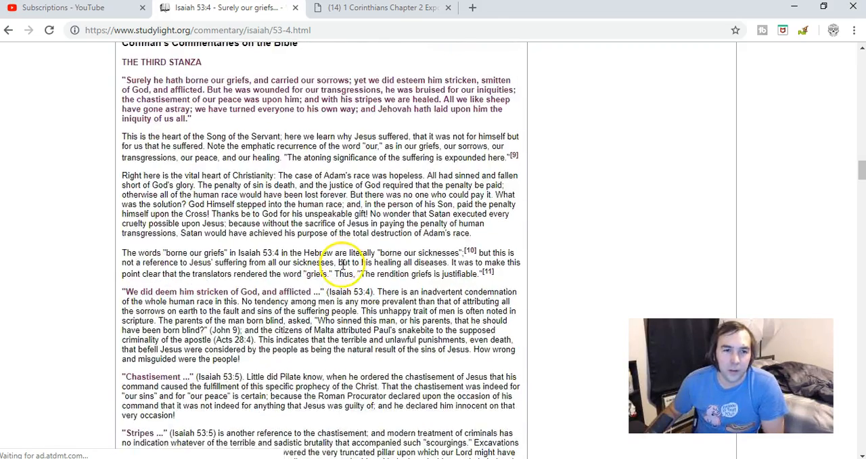
pyautogui.scroll(-3)
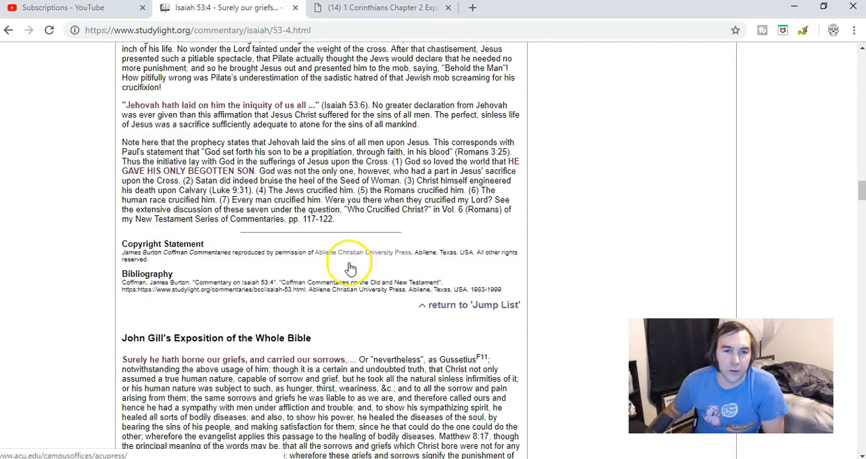
pyautogui.scroll(-3)
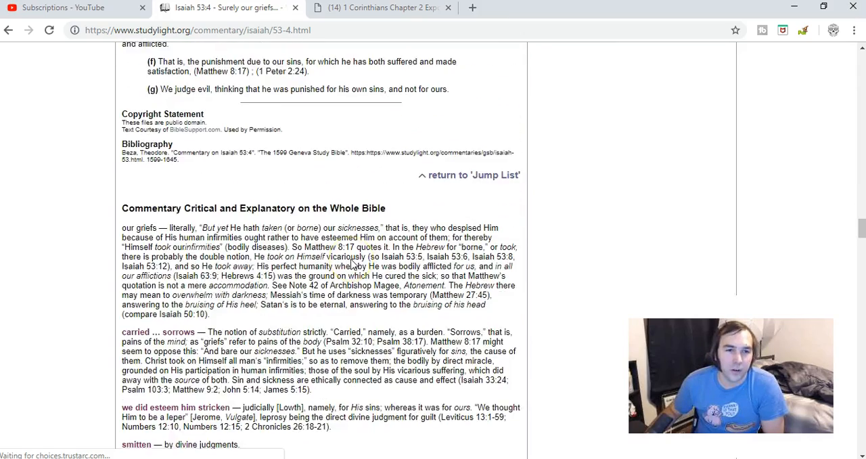
pyautogui.scroll(-3)
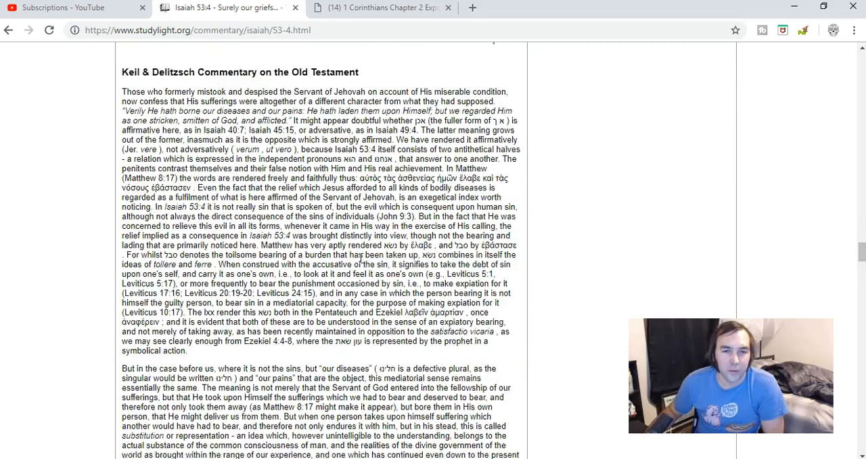
pyautogui.scroll(-3)
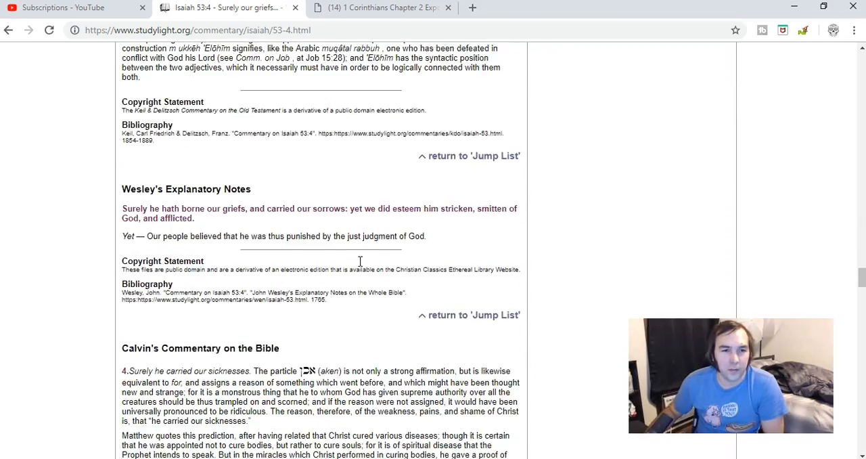
pyautogui.scroll(-3)
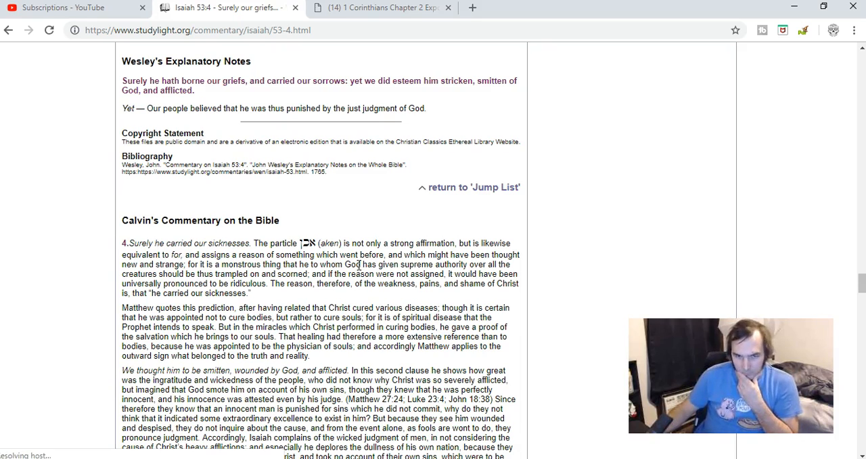
pyautogui.scroll(-3)
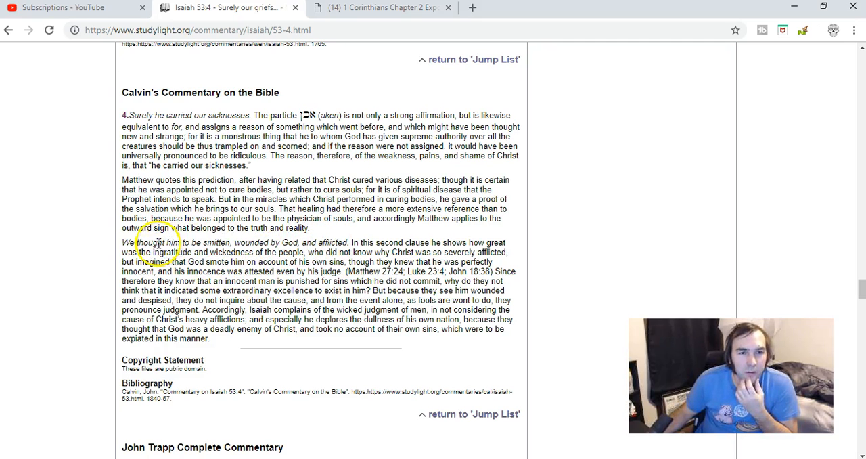
# Try highlighting clauses in Calvin's note, ending on 'Isaiah complains of the wicked judgment'.
pyautogui.moveTo(122, 242); pyautogui.dragTo(274, 242)
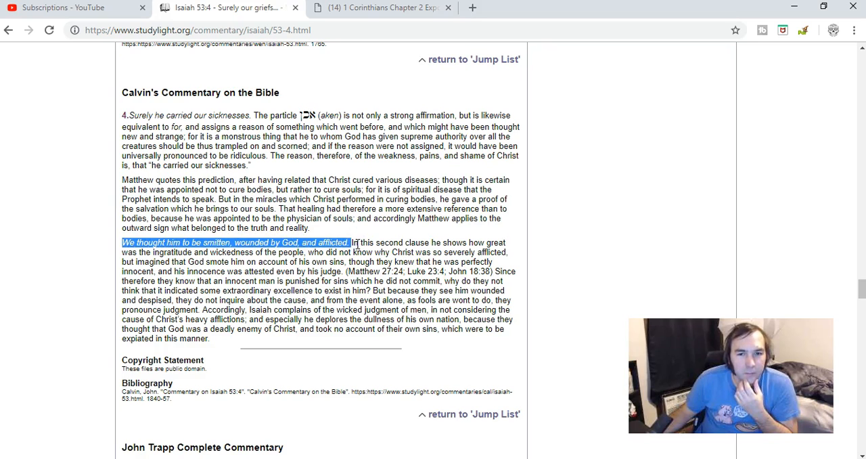
pyautogui.click(352, 262)
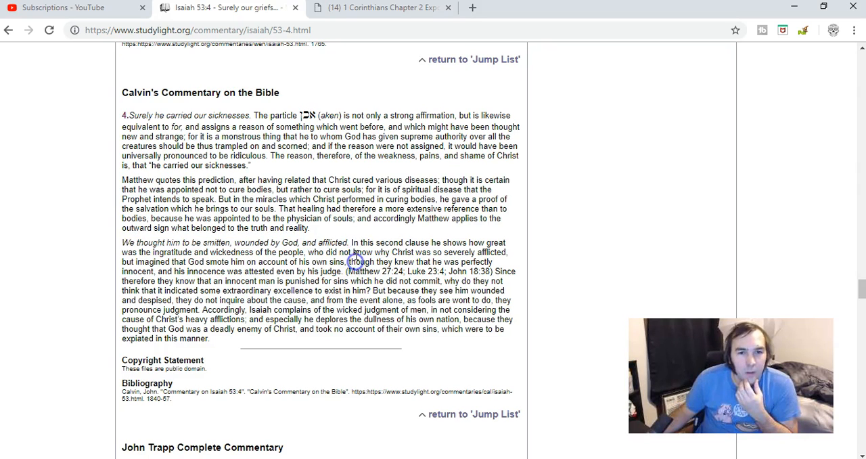
pyautogui.moveTo(352, 242); pyautogui.dragTo(441, 251)
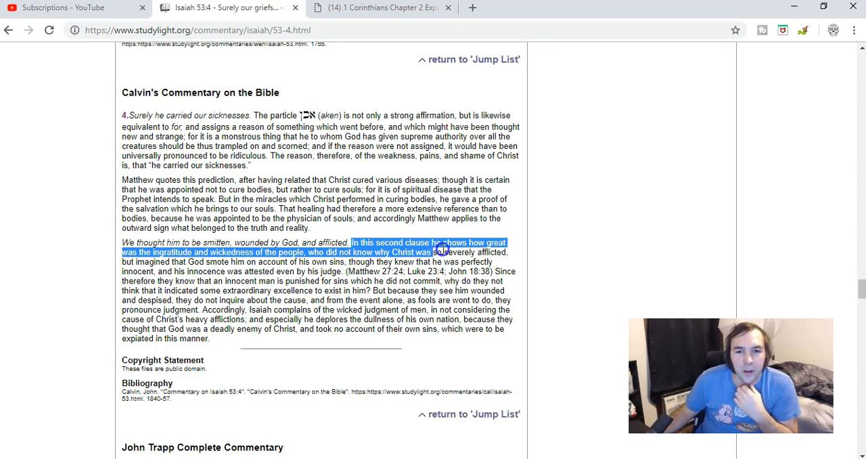
pyautogui.moveTo(443, 252); pyautogui.dragTo(210, 262)
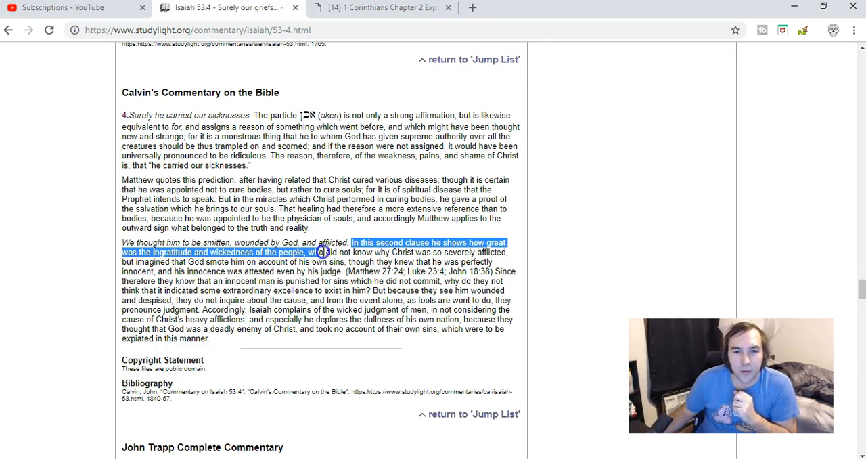
pyautogui.moveTo(323, 252); pyautogui.dragTo(459, 251)
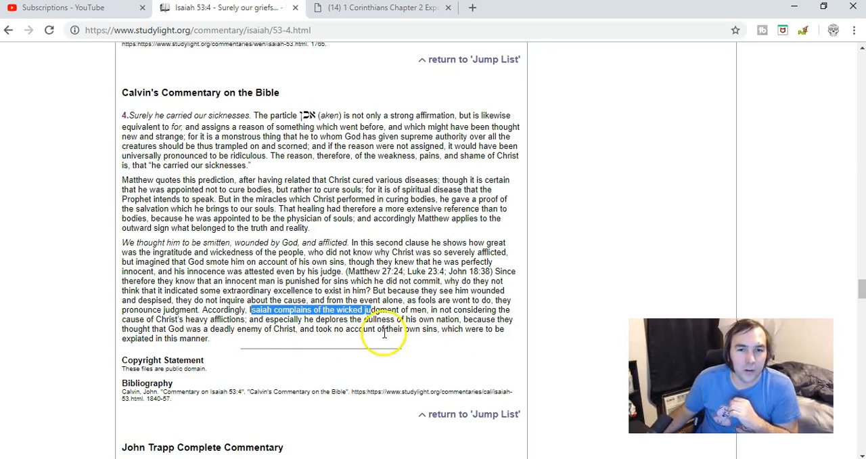
pyautogui.moveTo(348, 335)
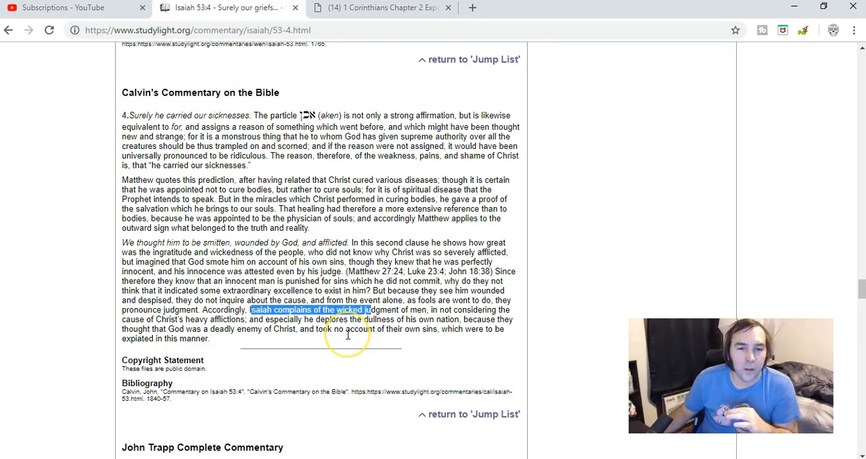
pyautogui.moveTo(349, 335)
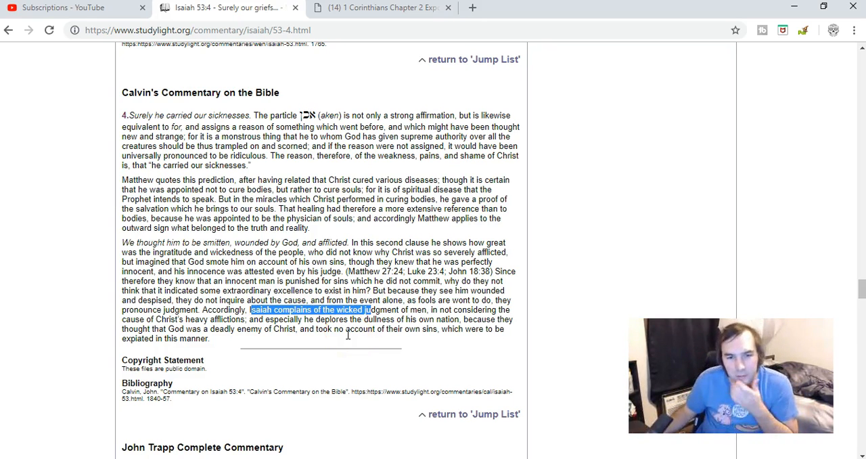
# Scroll down to Matthew Poole's English Annotations on Isaiah 53:4.
pyautogui.scroll(-3)
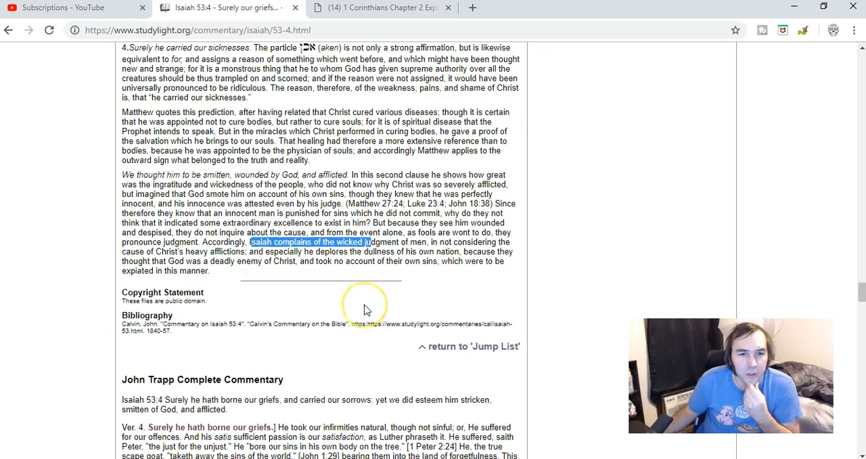
pyautogui.scroll(-3)
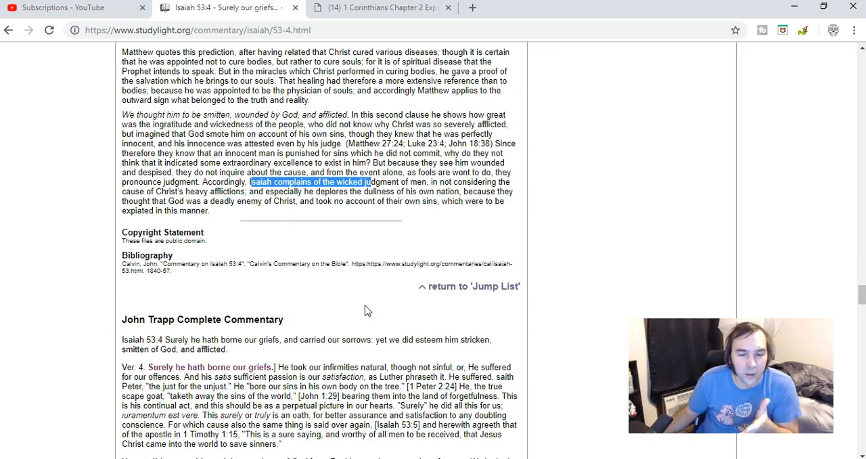
pyautogui.scroll(-3)
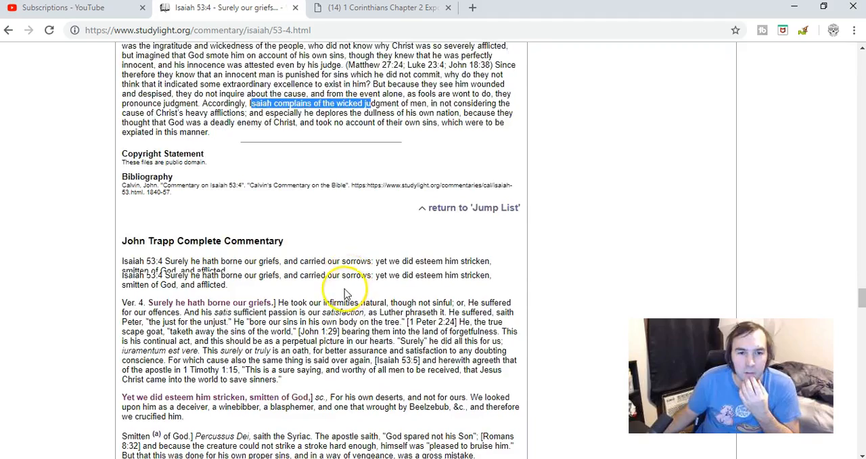
pyautogui.scroll(-3)
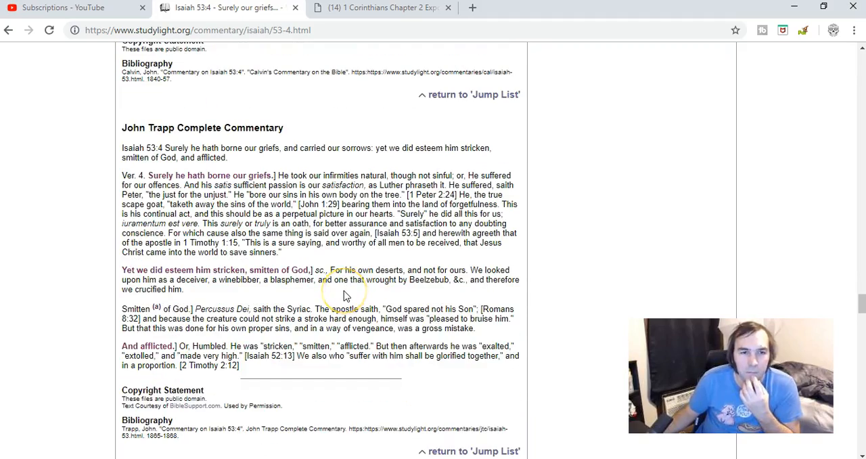
pyautogui.scroll(-3)
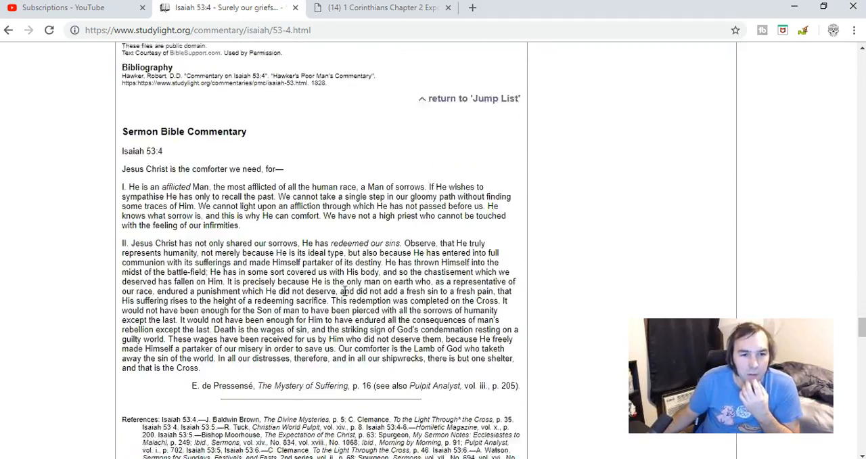
pyautogui.scroll(-3)
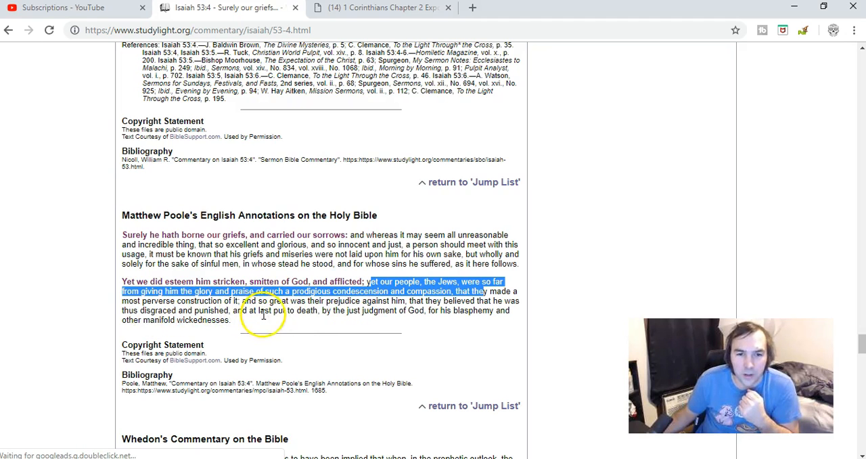
pyautogui.moveTo(360, 313)
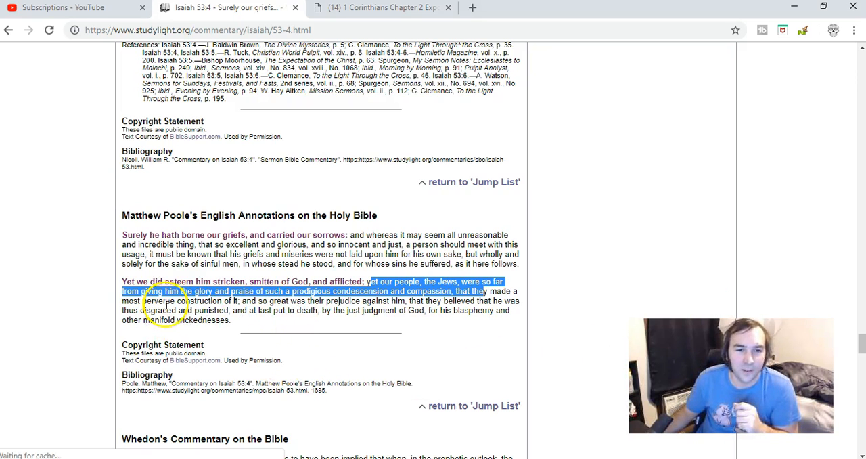
pyautogui.moveTo(463, 294)
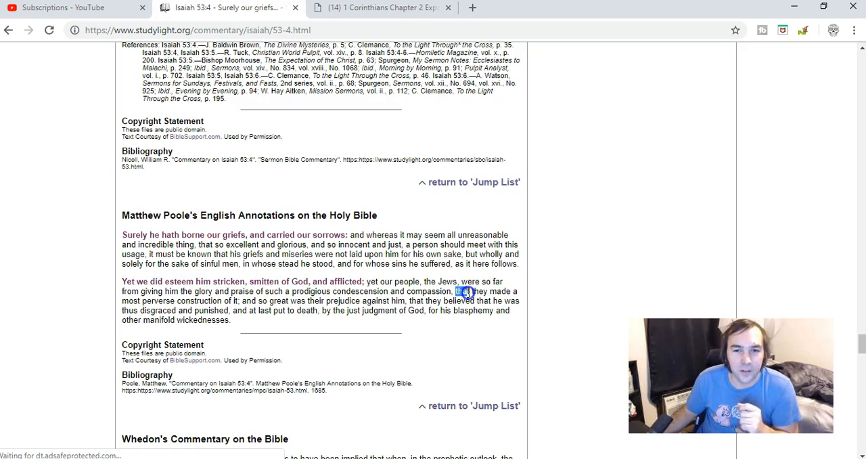
# Highlight 'that they made a most perverse construction of it' in Poole's note.
pyautogui.moveTo(467, 291); pyautogui.dragTo(237, 301)
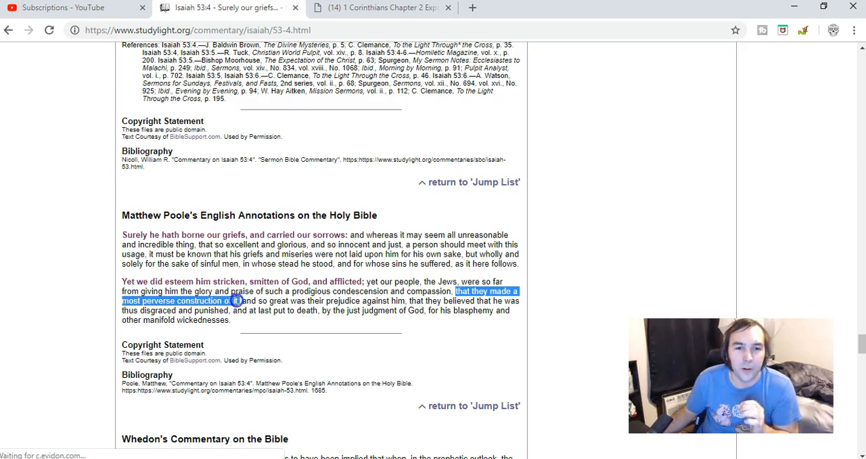
pyautogui.moveTo(445, 358)
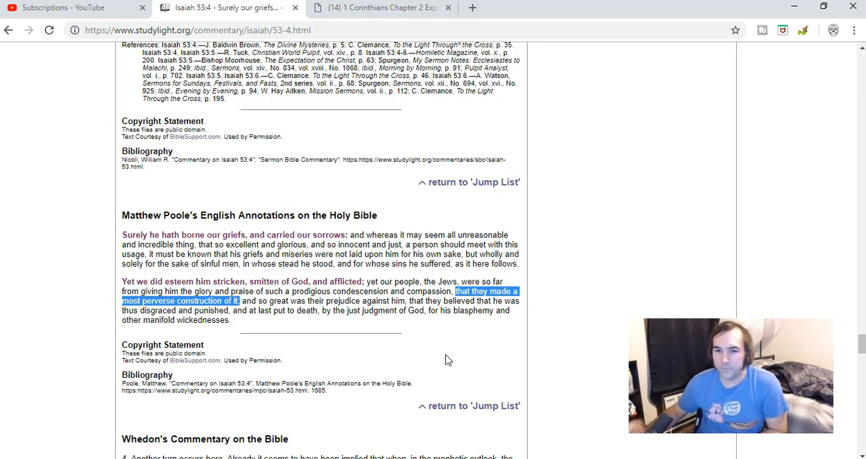
pyautogui.moveTo(193, 253)
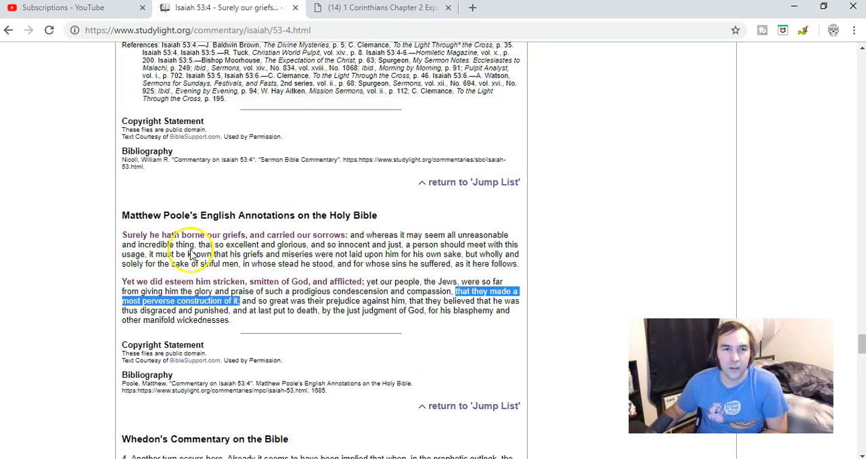